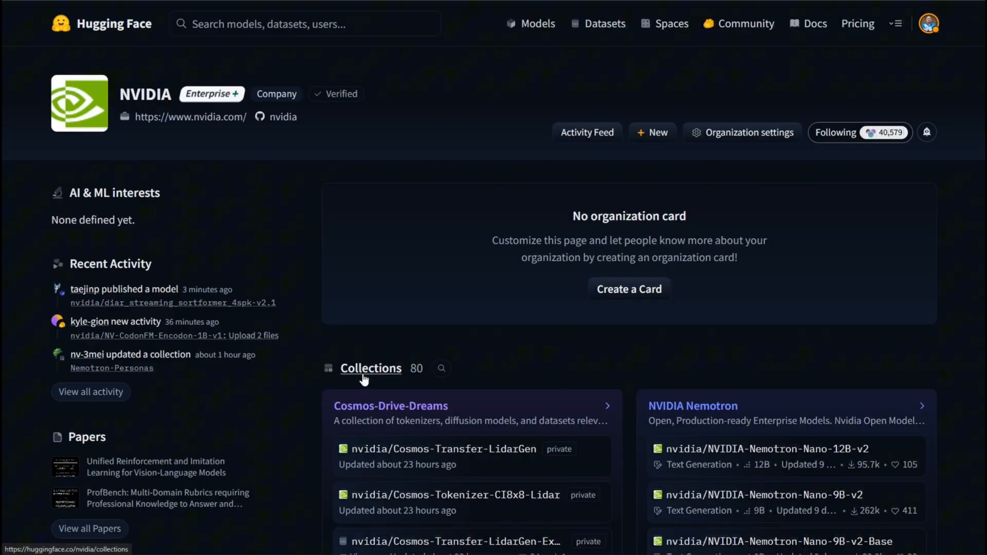
Show NVIDIA's collections and scroll to the Nemotron RAG embedqa and rerankqa models.
left_click(371, 369)
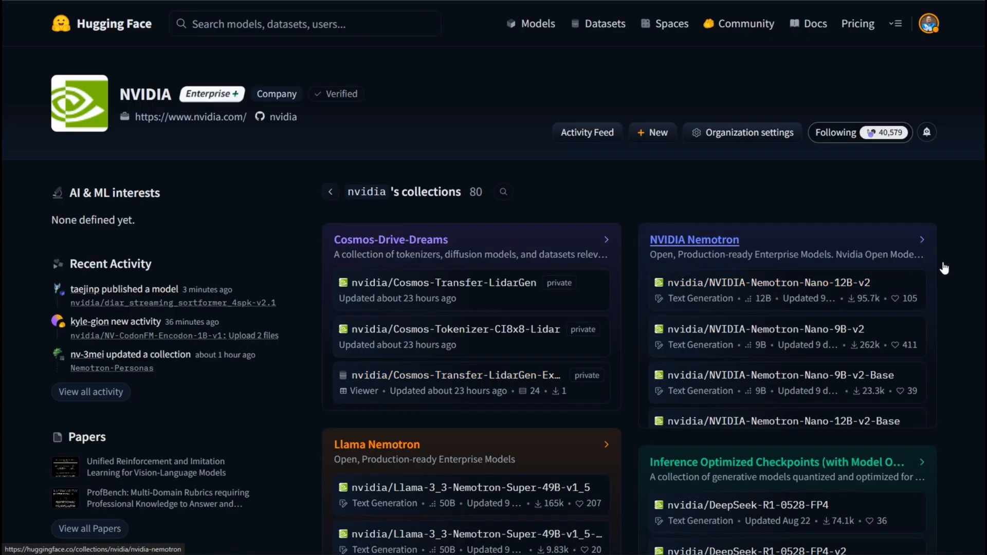
scroll("down", 3)
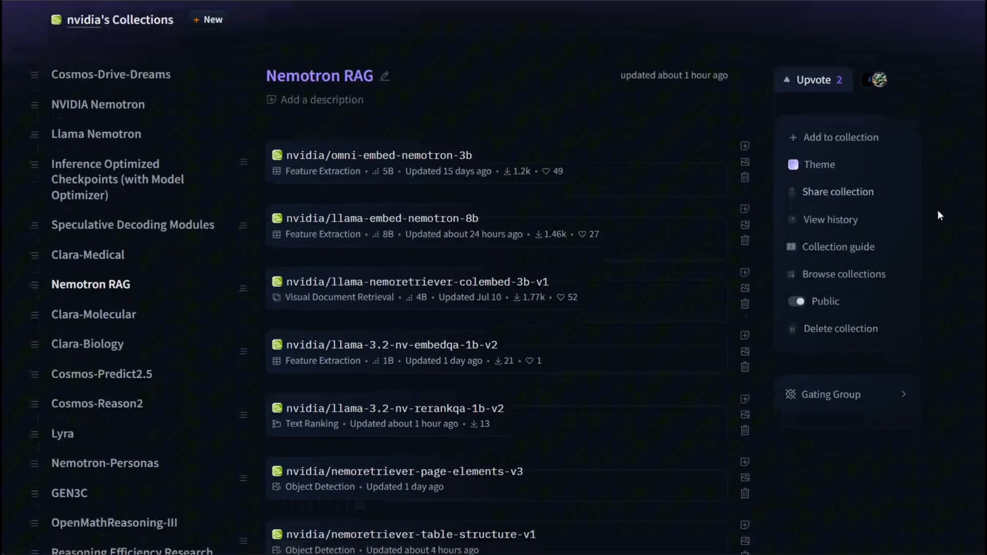
scroll("down", 3)
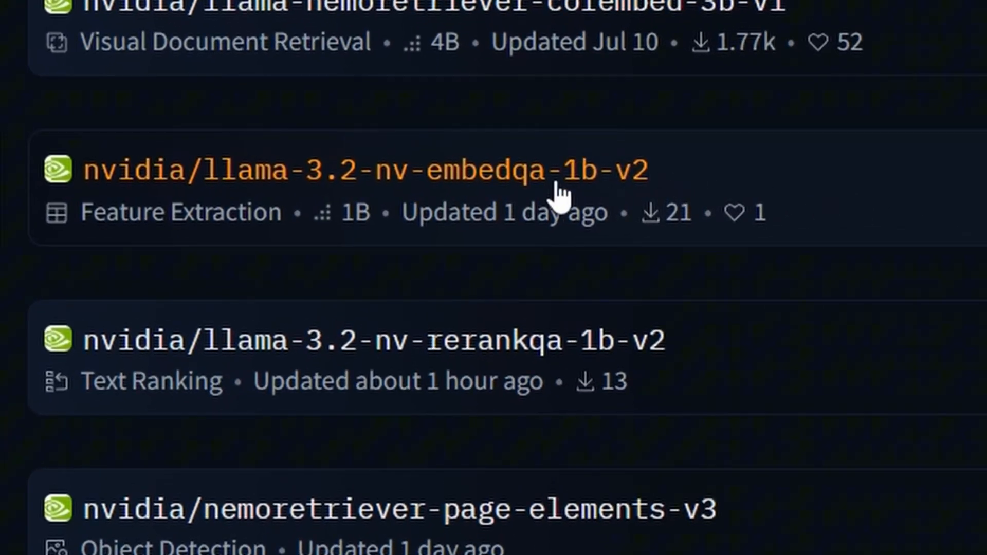
mouse_move(384, 211)
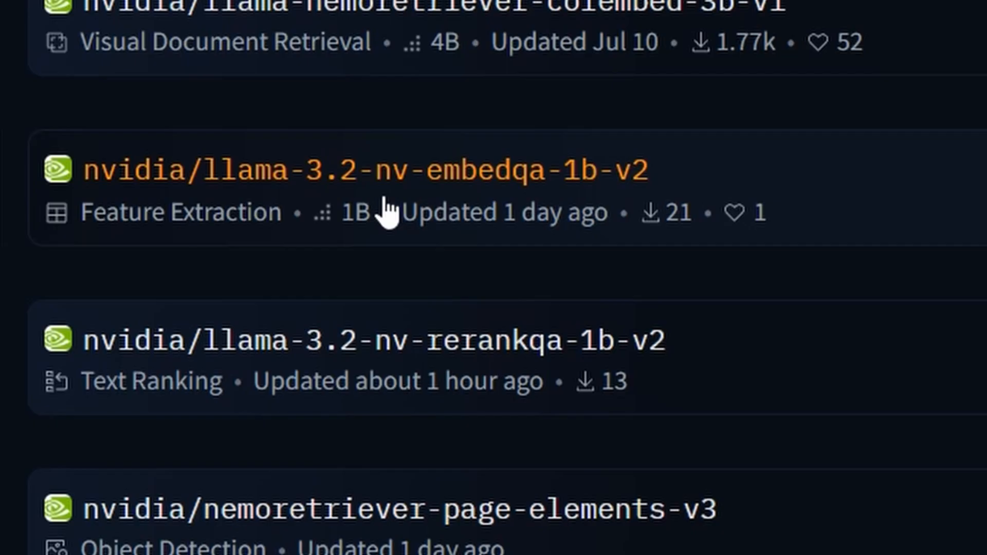
mouse_move(378, 296)
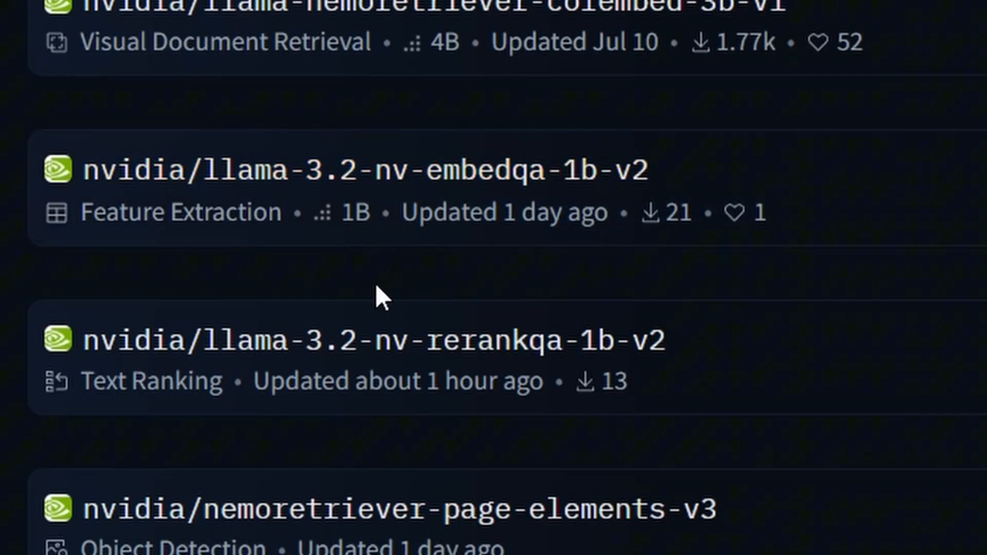
mouse_move(447, 362)
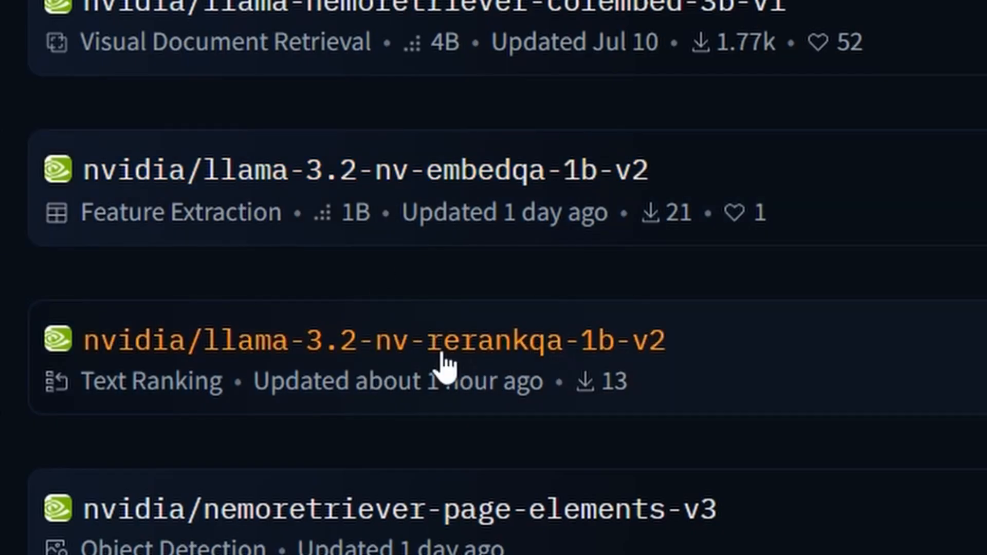
View the nvidia/llama-3.2-nv-embedqa-1b-v2 model card down to its Python Usage code block.
left_click(366, 172)
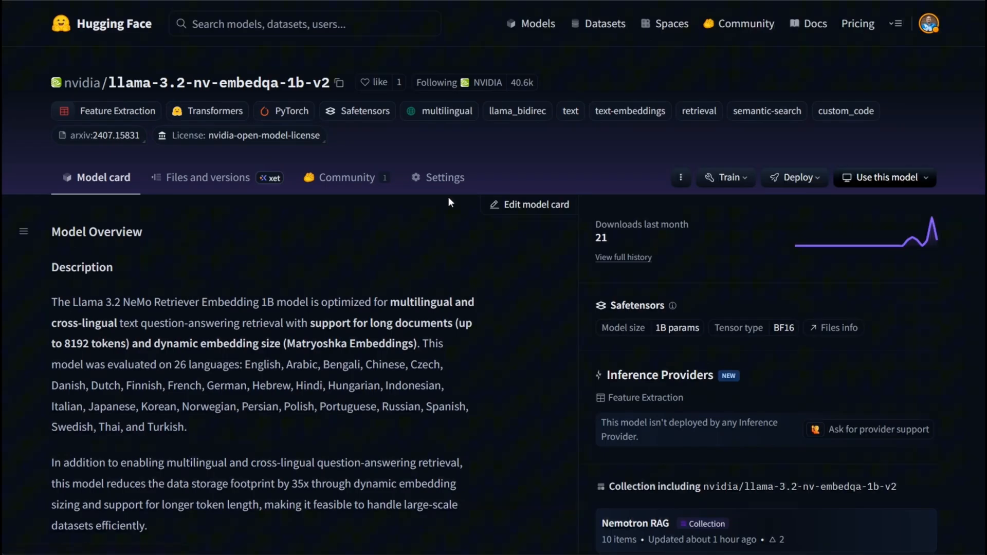
mouse_move(534, 299)
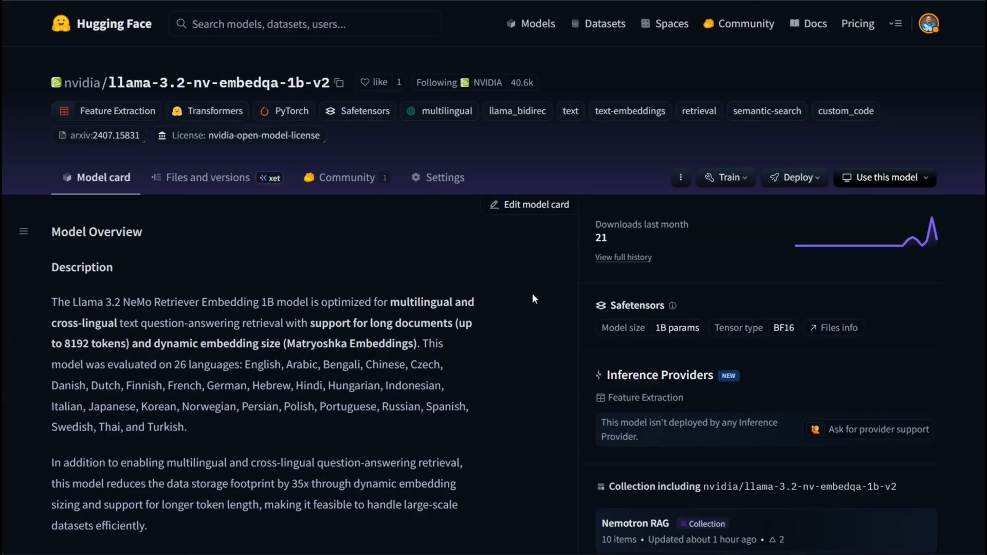
scroll("down", 3)
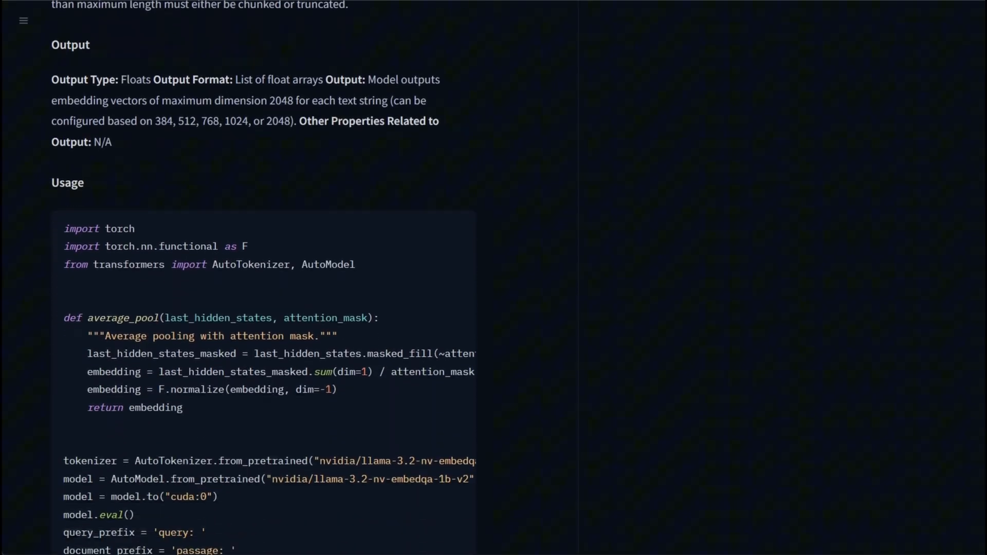
scroll("down", 3)
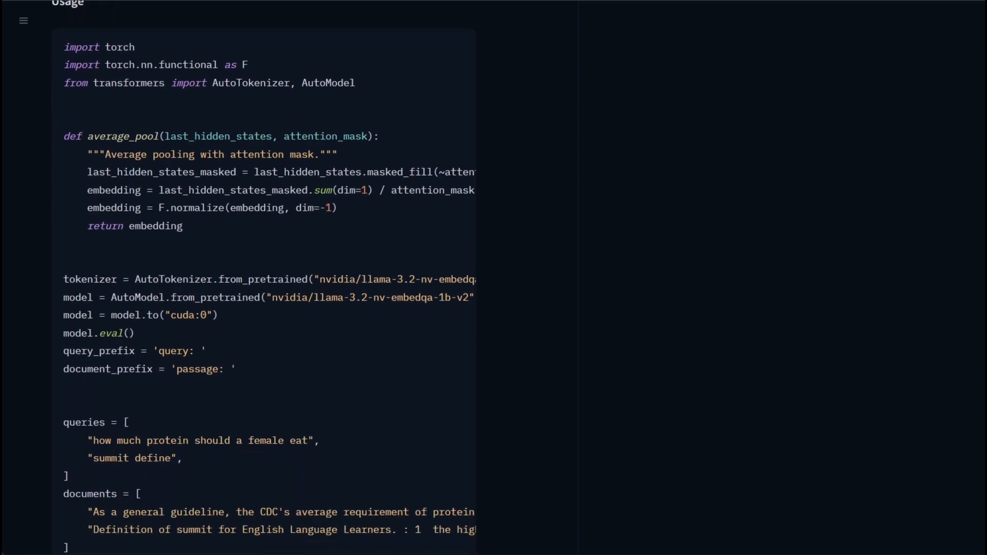
scroll("down", 3)
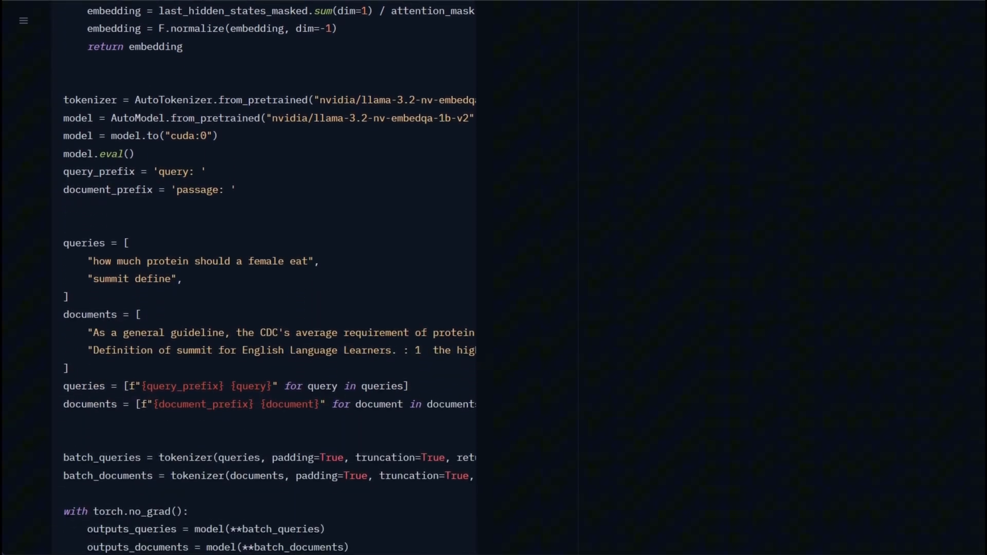
scroll("down", 3)
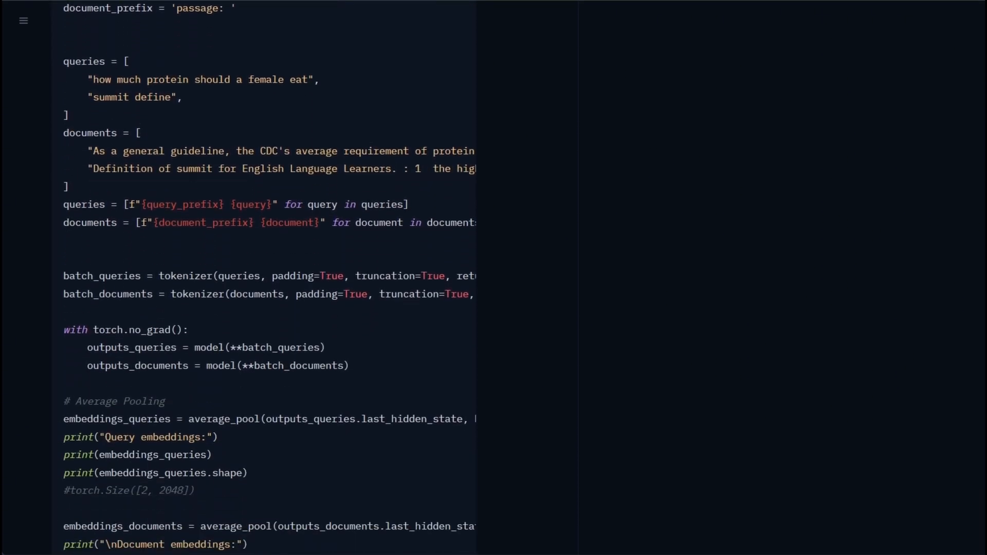
scroll("down", 3)
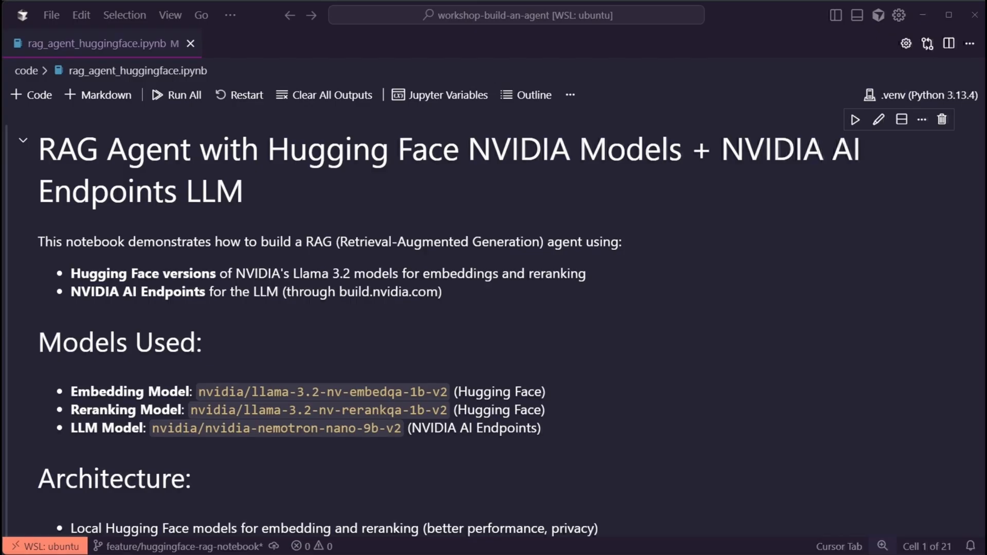
Scroll rag_agent_huggingface.ipynb to the DirectoryLoader cell with its 'Loaded 12 documents' output.
scroll("down", 3)
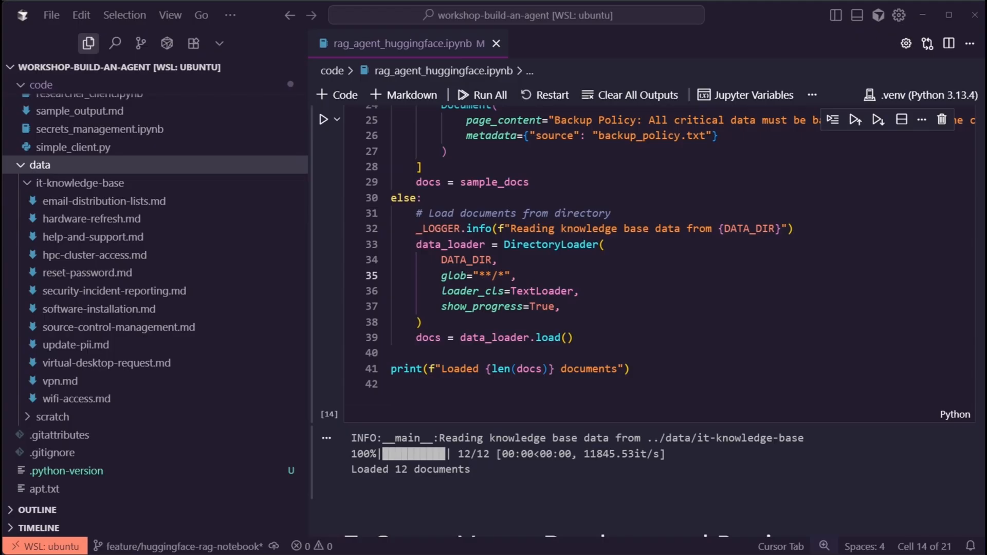
Hide the Explorer sidebar to reach the test_agent(test_queries[0]) cell on password requirements.
left_click(89, 43)
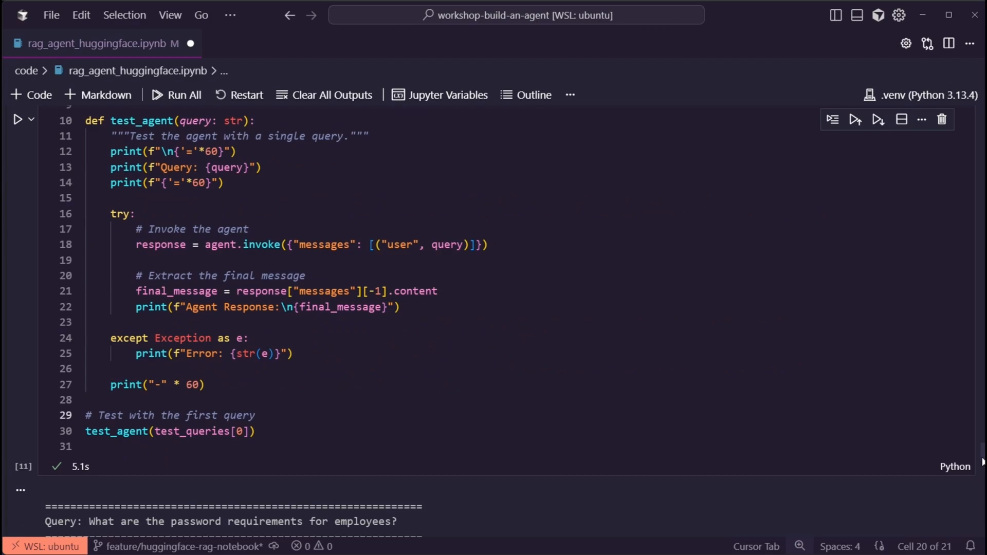
Scroll the test_agent output before switching to the NVIDIA Nemotron RAG blog post.
scroll("down", 3)
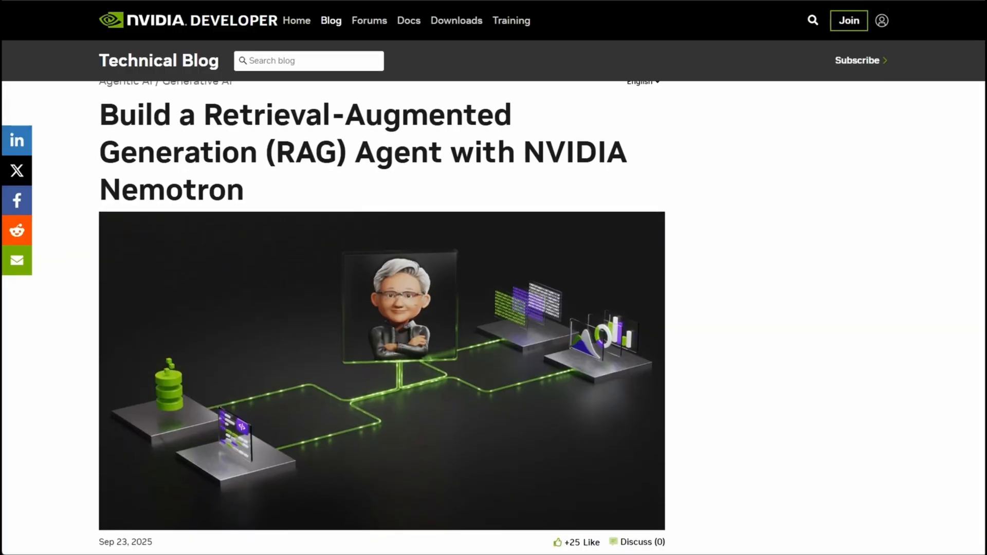
scroll("down", 3)
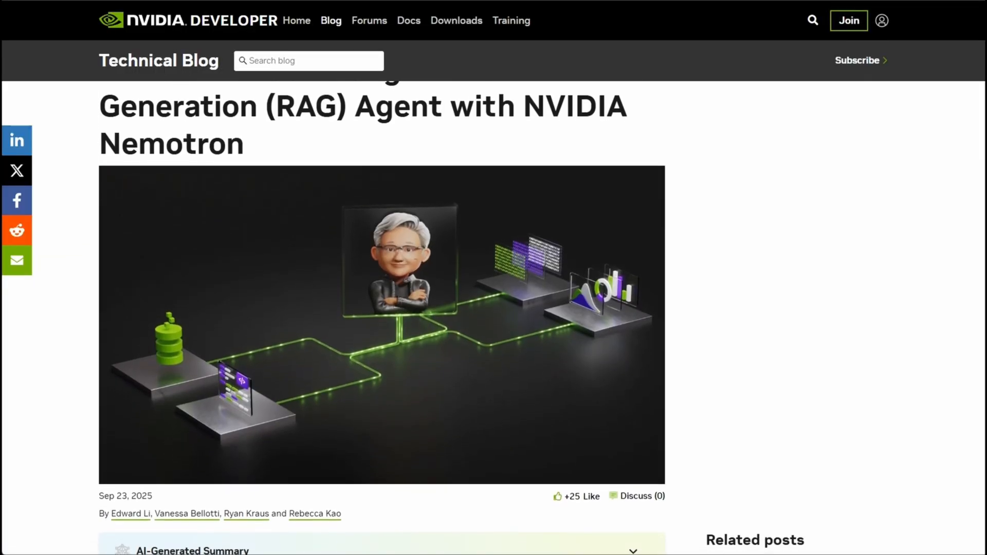
scroll("down", 3)
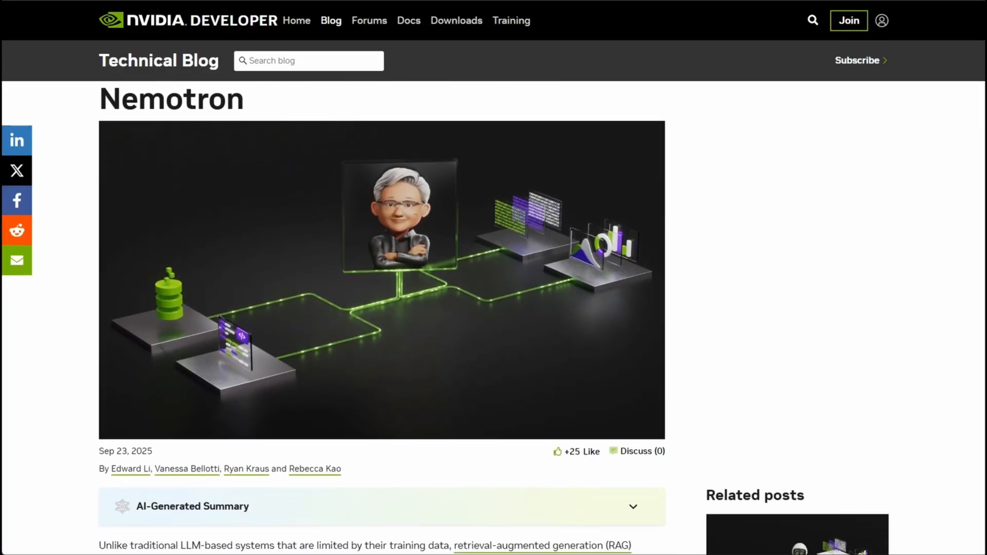
scroll("down", 3)
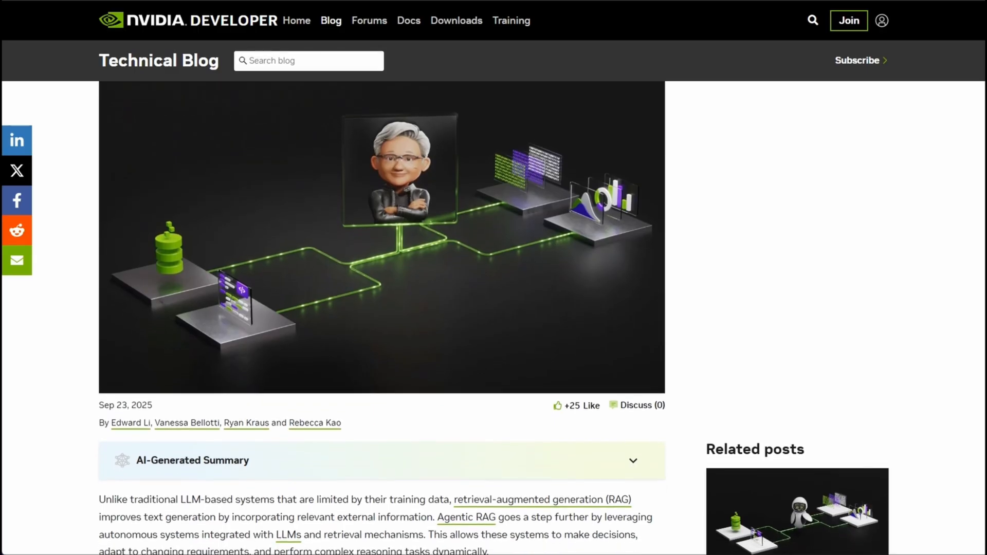
scroll("down", 3)
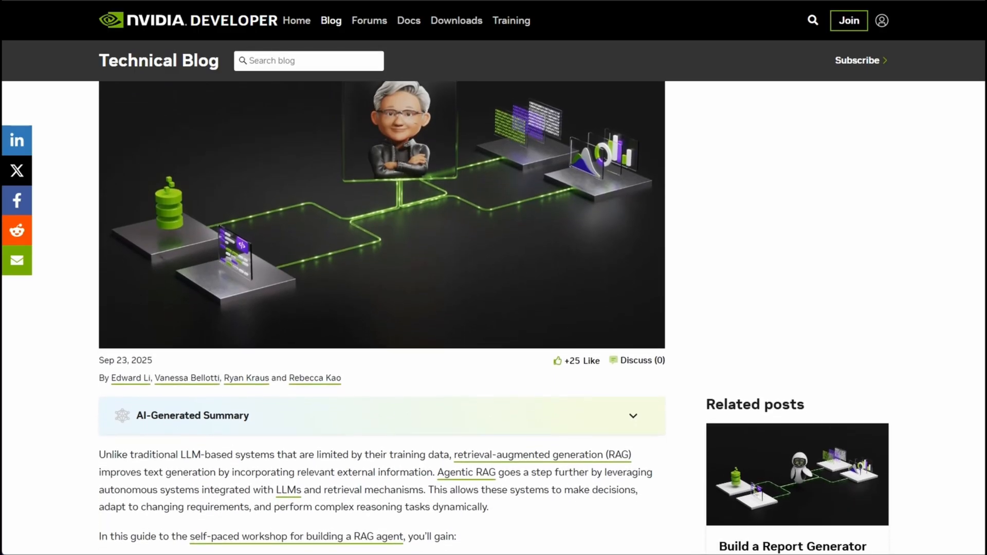
scroll("down", 3)
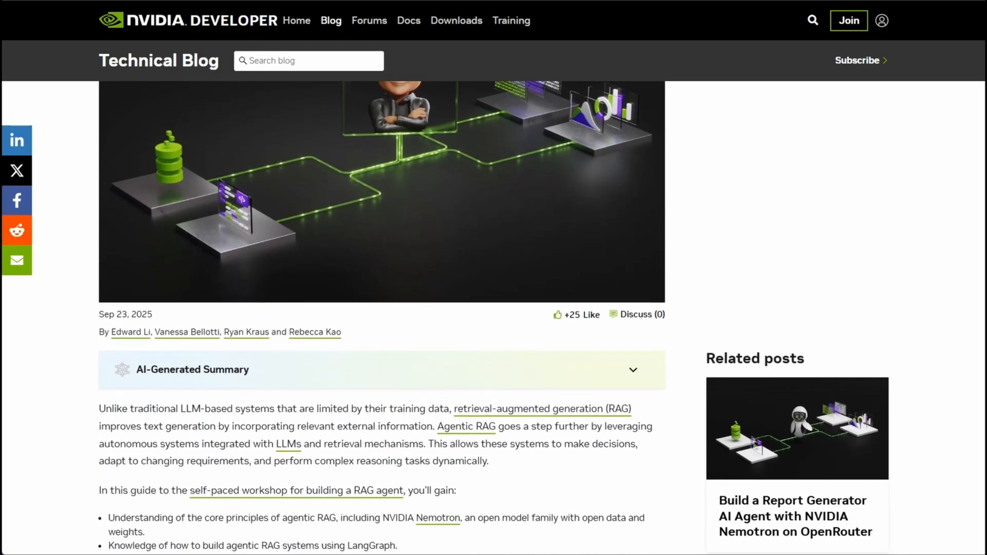
scroll("down", 3)
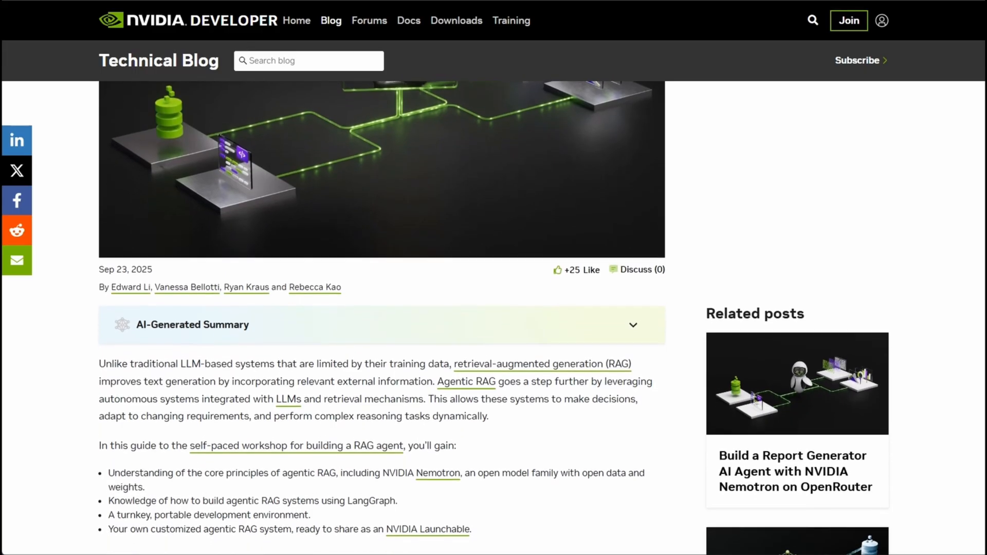
scroll("down", 3)
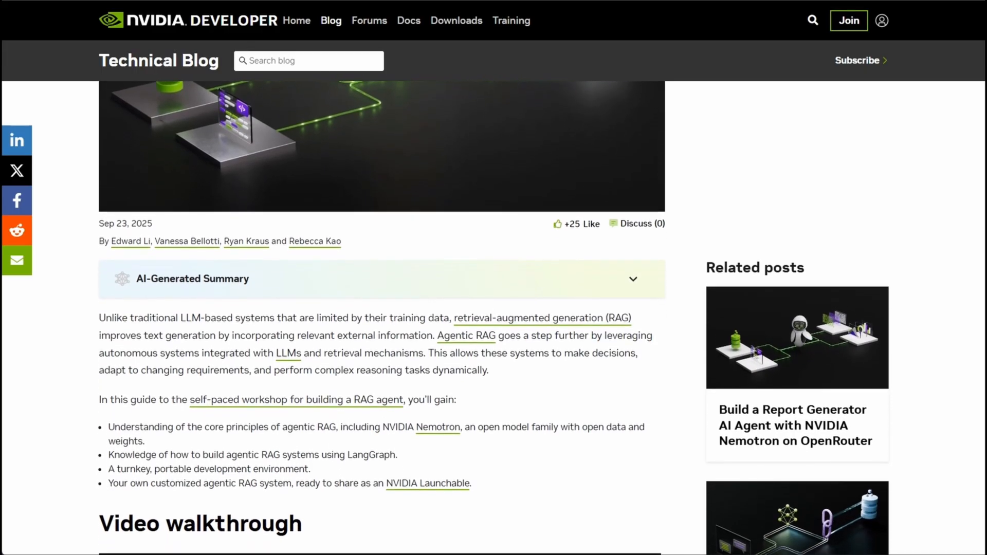